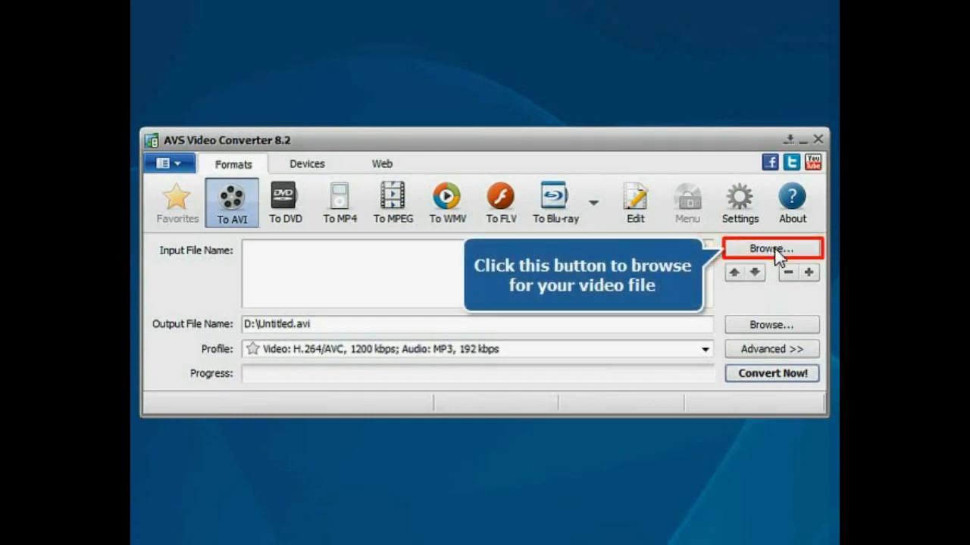
Browse to MyHomeVideos and load Diving06.avi as the input file.
left_click(772, 248)
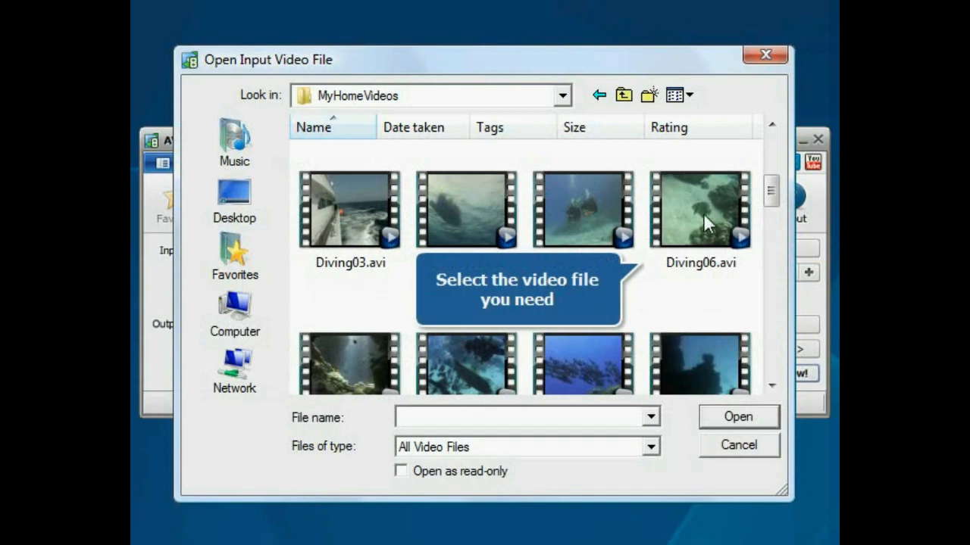
left_click(699, 206)
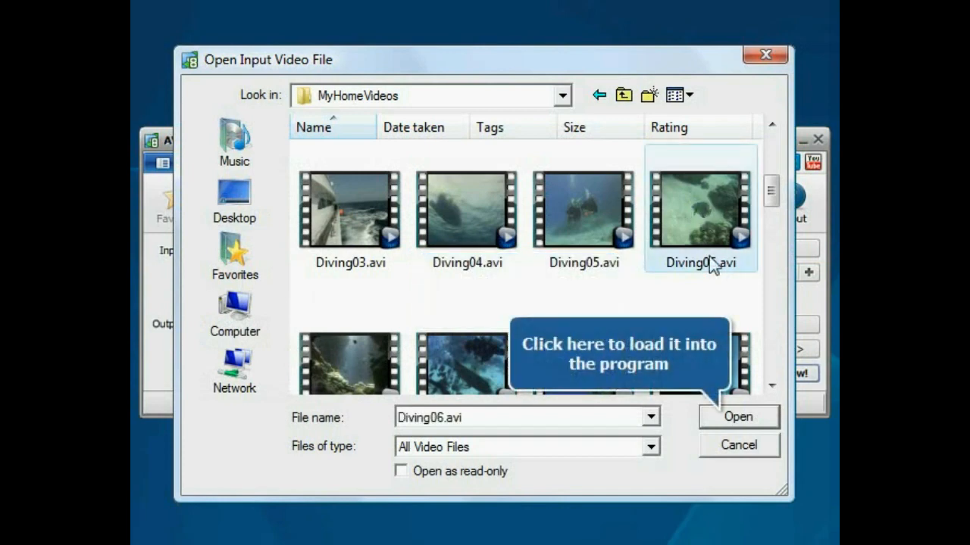
left_click(737, 417)
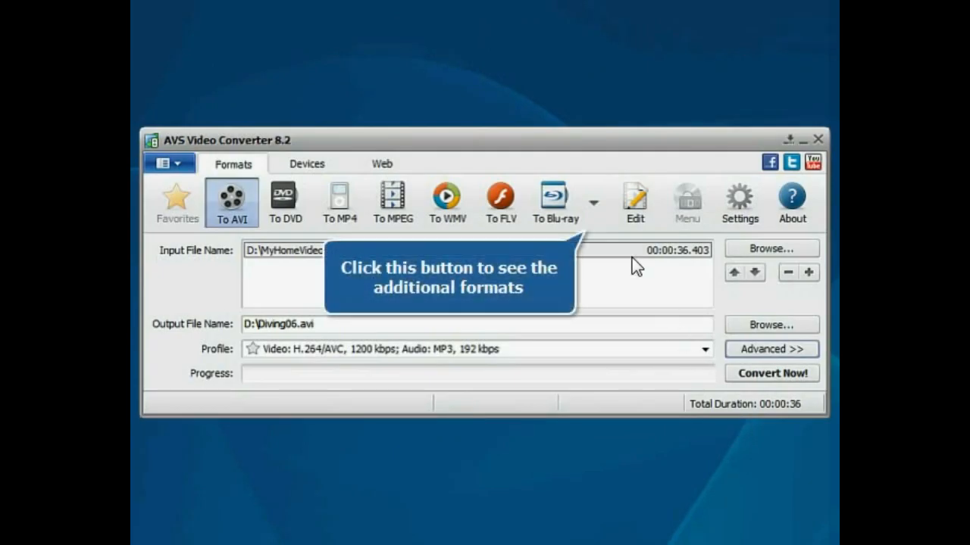
Expand the extra formats and choose M2TS, so output becomes D:\Diving06.m2ts.
left_click(594, 202)
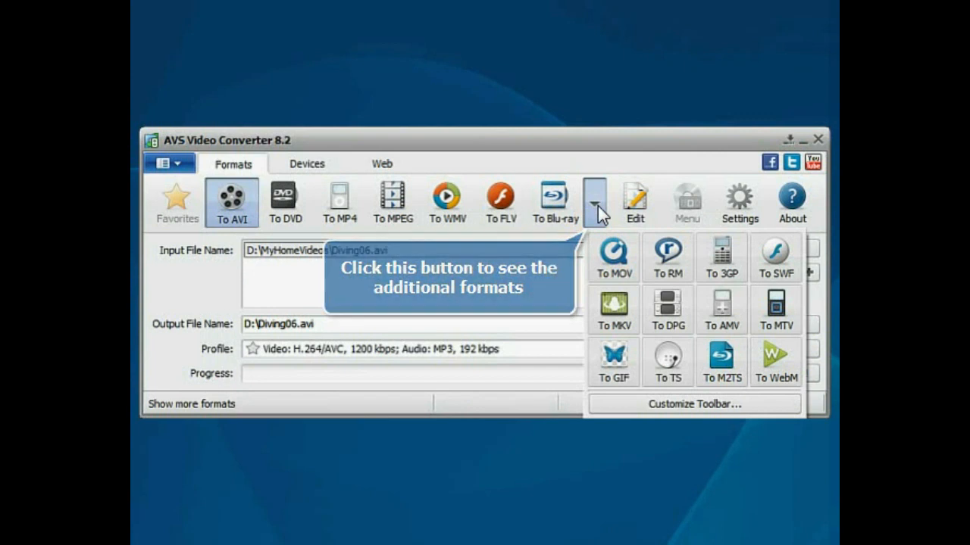
mouse_move(667, 295)
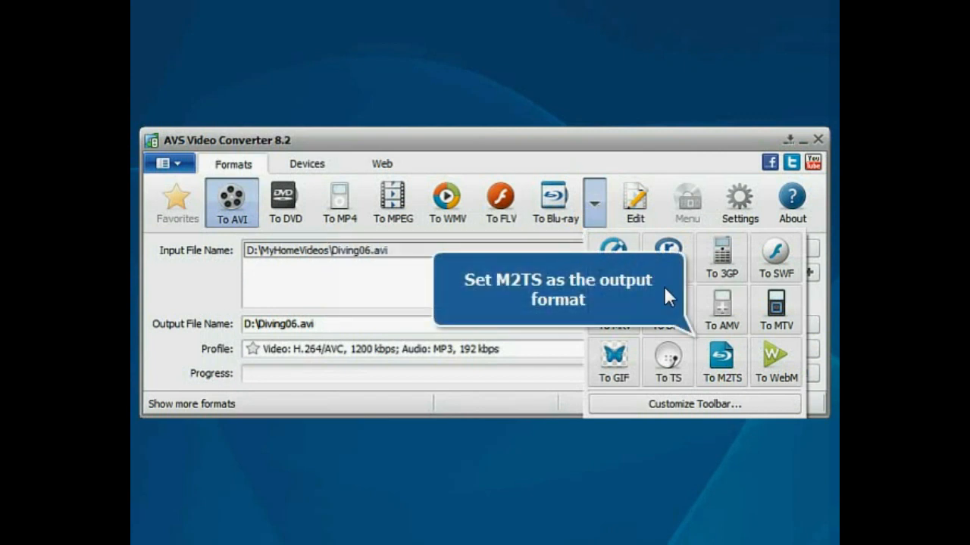
left_click(720, 362)
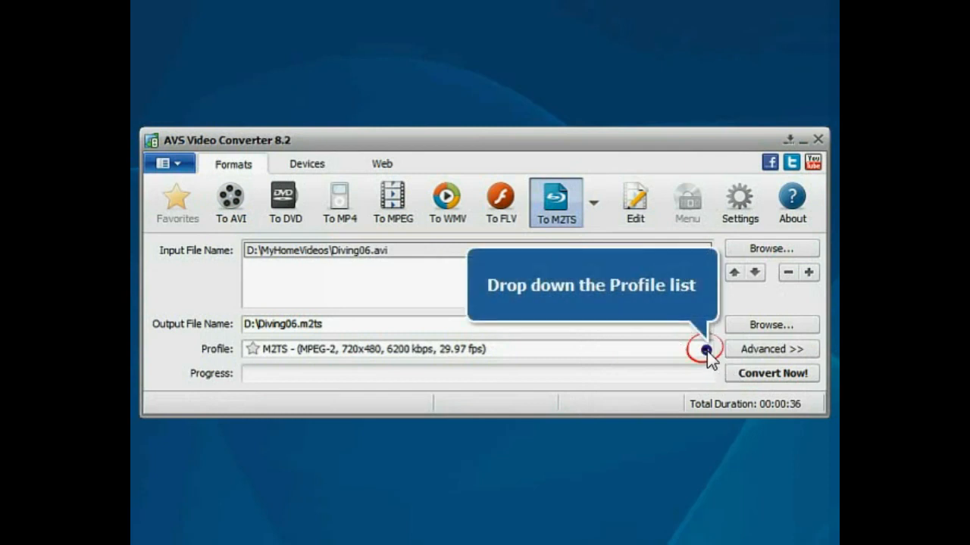
Choose the M2TS HD Ready 720p profile (H.264, 12000 kbps, 24 fps).
left_click(703, 350)
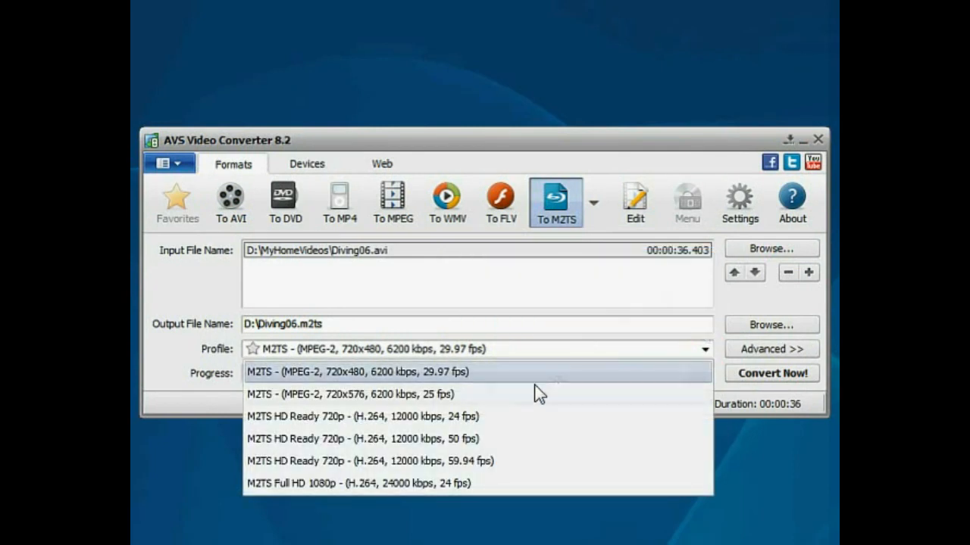
left_click(360, 416)
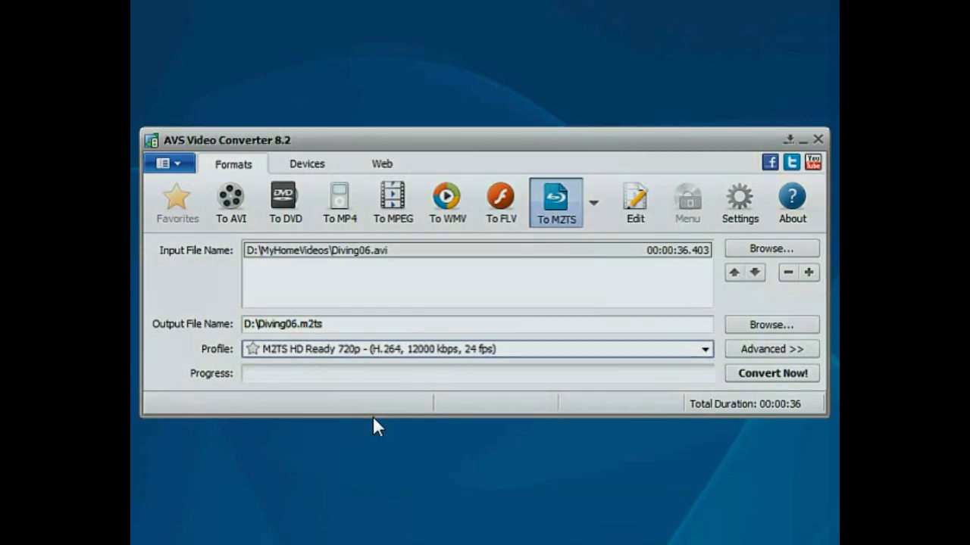
mouse_move(516, 490)
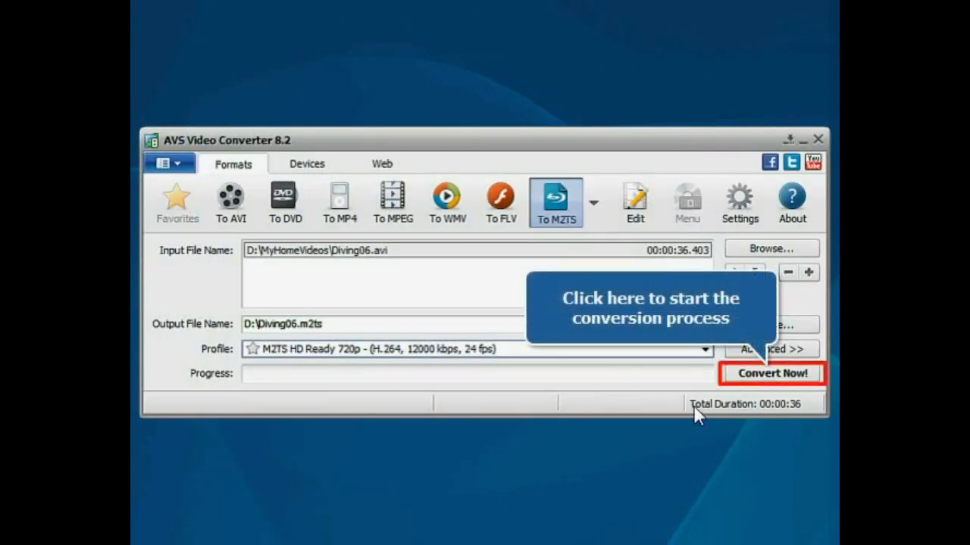
mouse_move(776, 383)
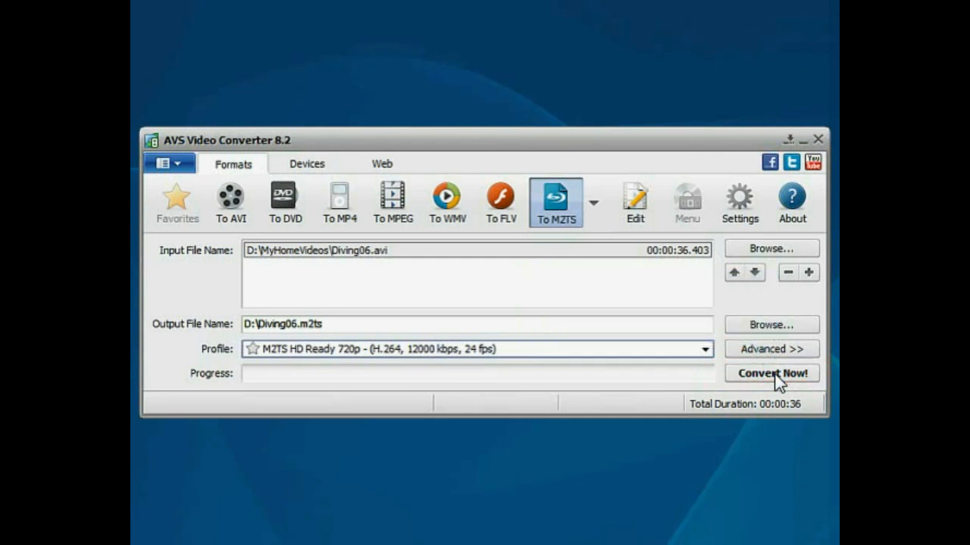
Start Convert Now! and wait for the 'Conversion is completed!' dialog.
left_click(771, 372)
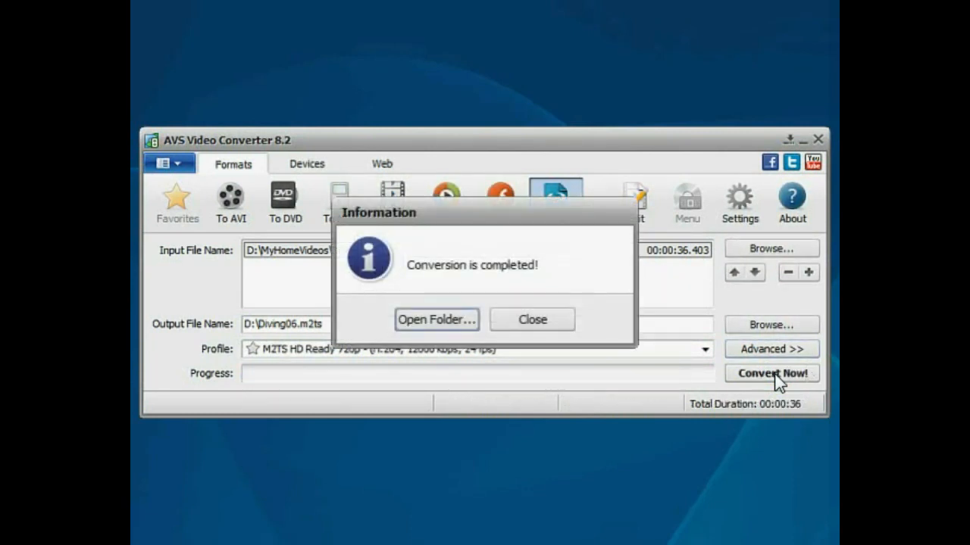
mouse_move(437, 319)
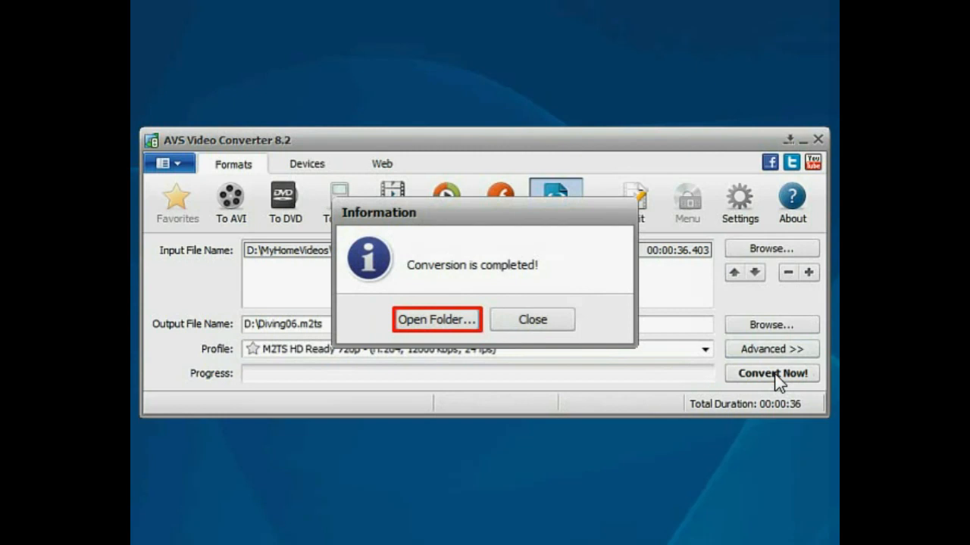